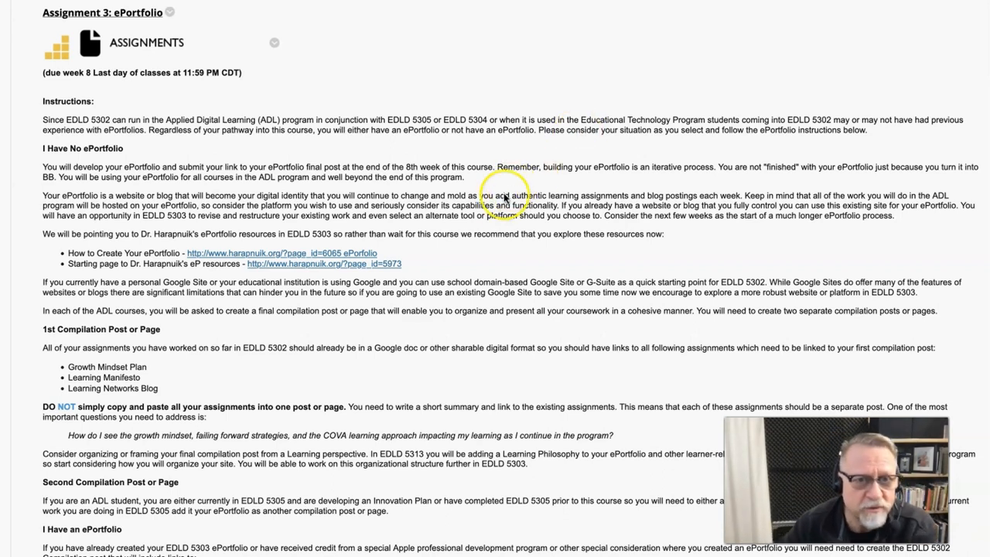
mouse_move(348, 168)
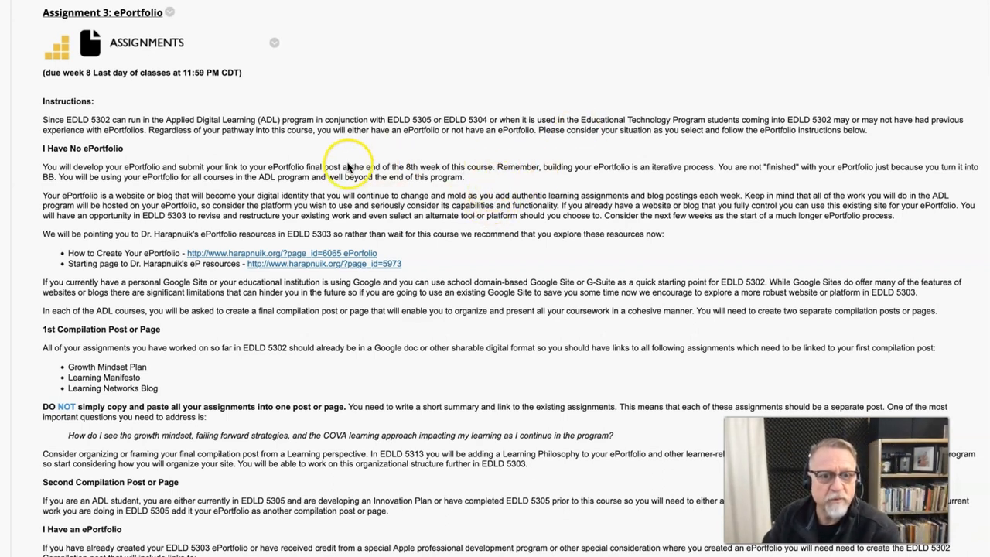
mouse_move(342, 128)
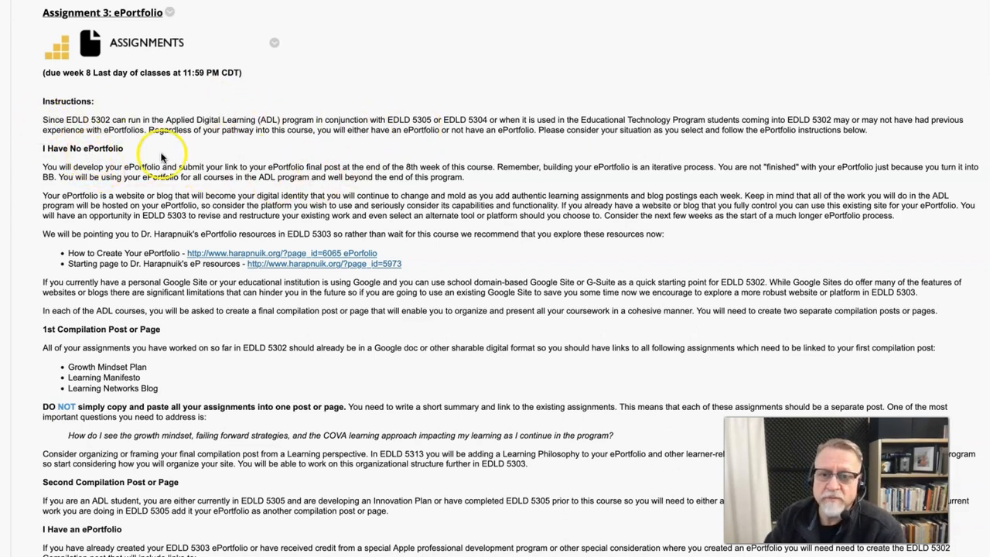
mouse_move(334, 133)
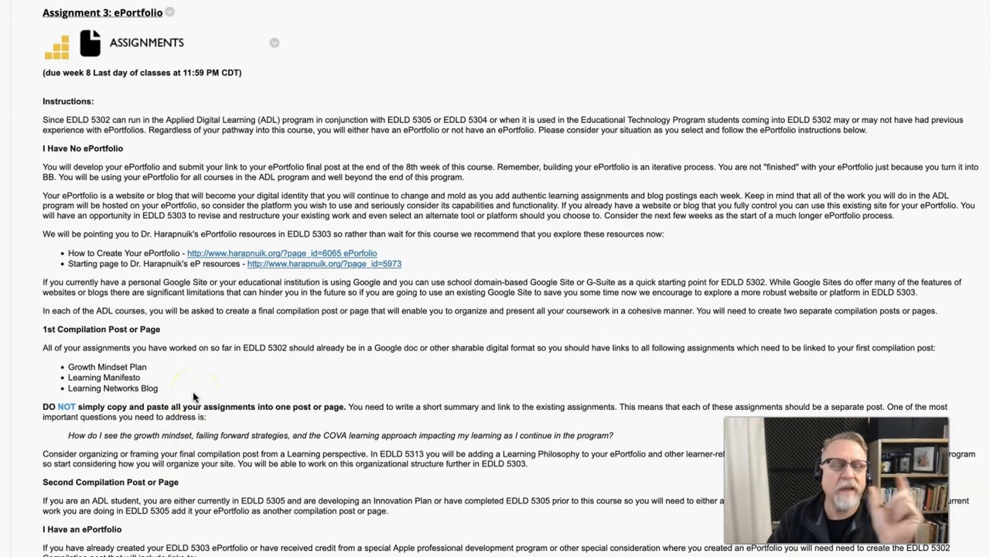
mouse_move(186, 384)
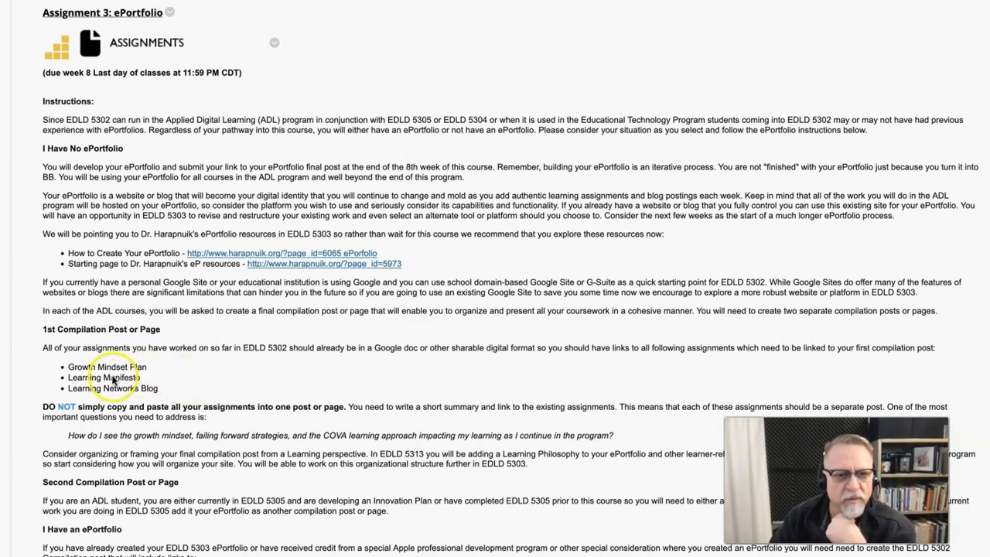
mouse_move(195, 381)
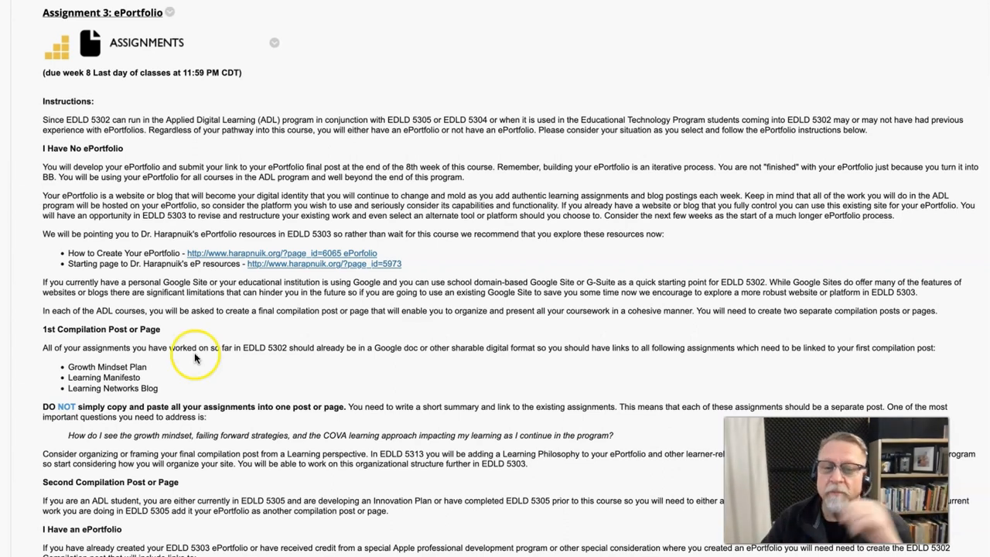
mouse_move(42, 409)
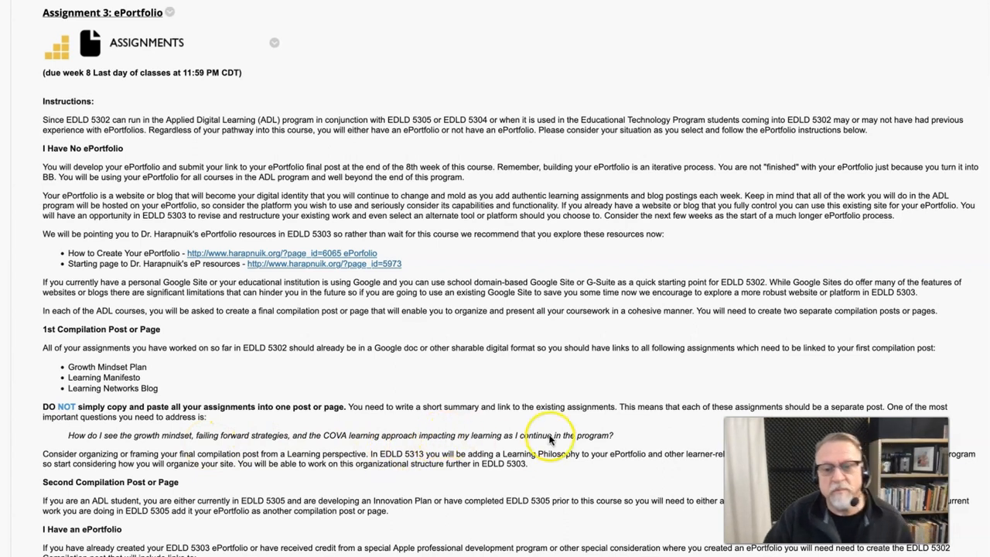
mouse_move(694, 444)
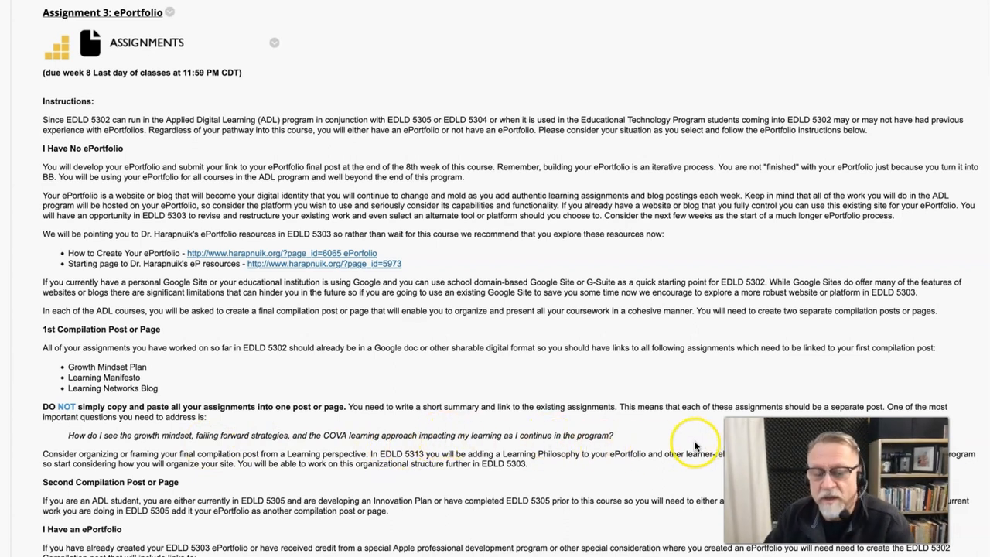
mouse_move(675, 441)
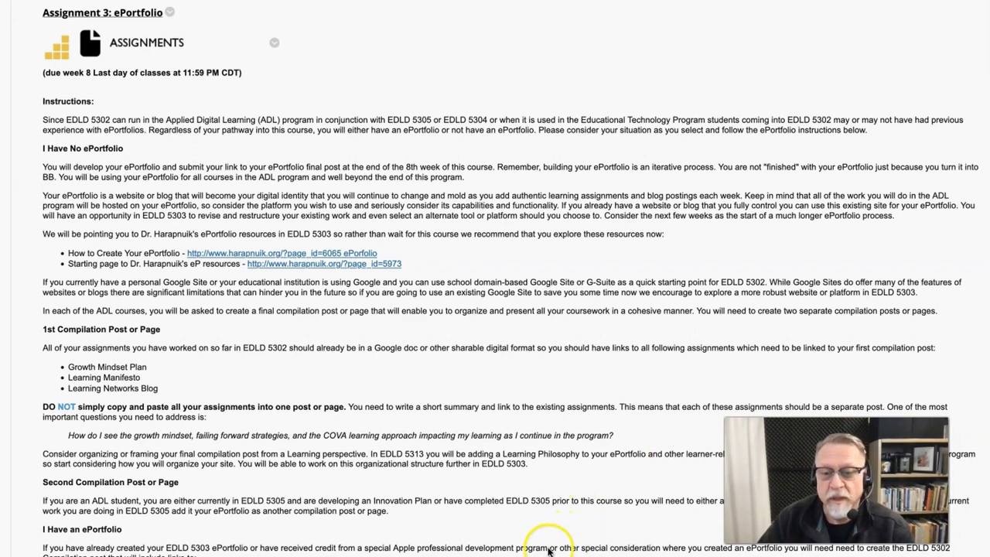
Step: Scroll down Assignment 3 to the 'I Have an ePortfolio' list of four required links
scroll(down, 3)
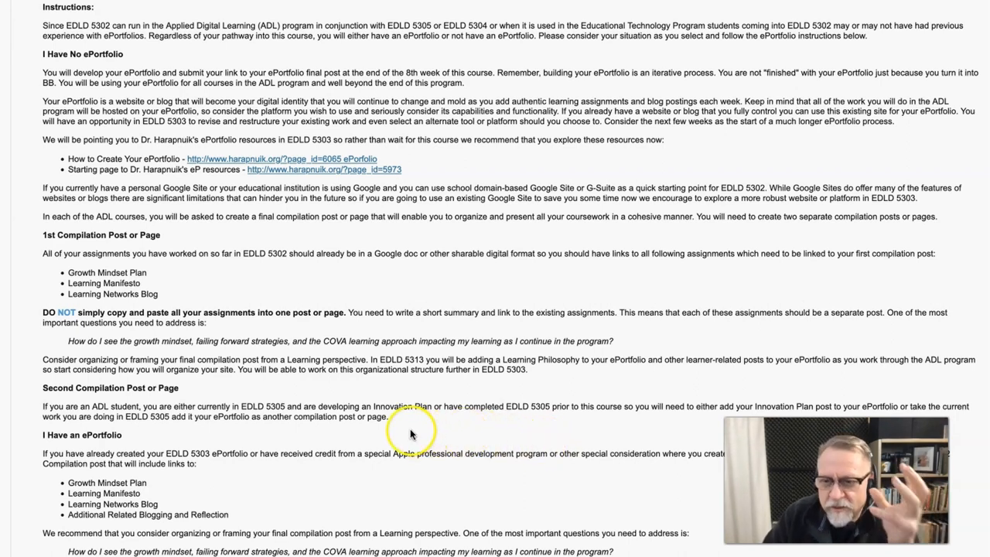
mouse_move(421, 425)
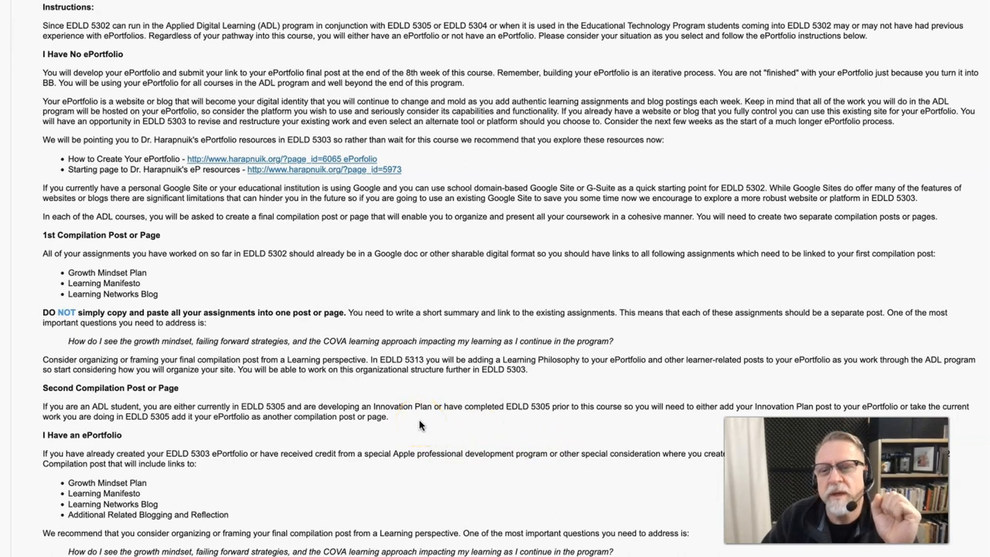
scroll(down, 3)
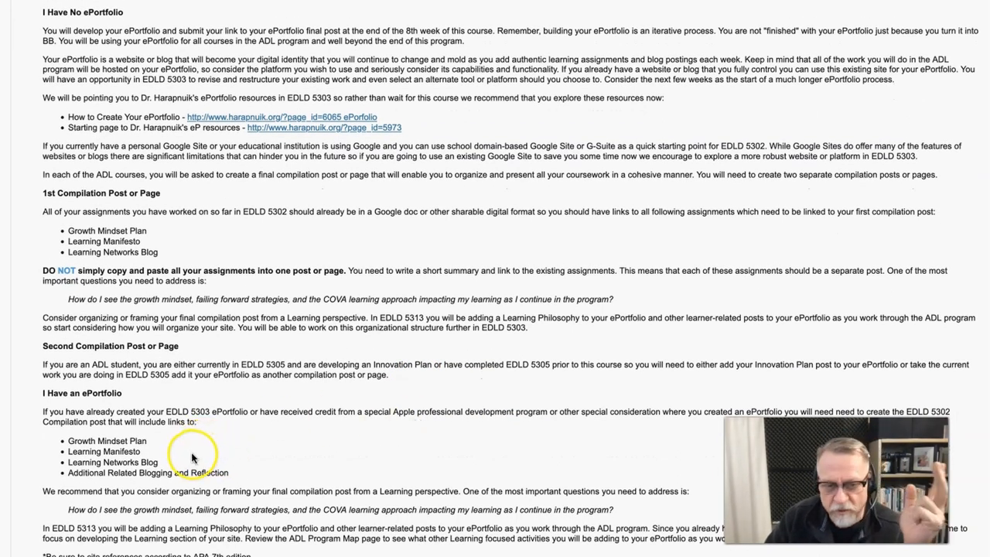
mouse_move(256, 471)
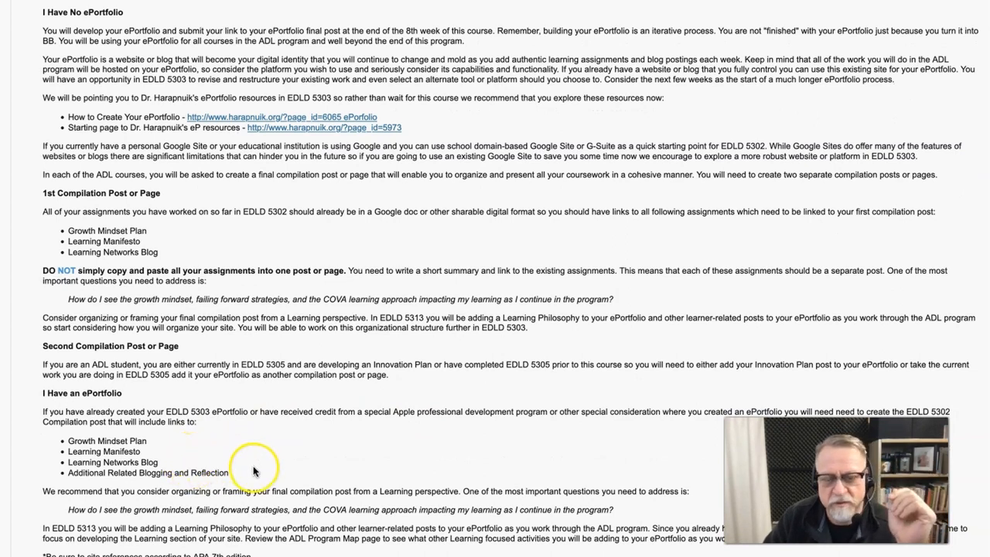
mouse_move(500, 477)
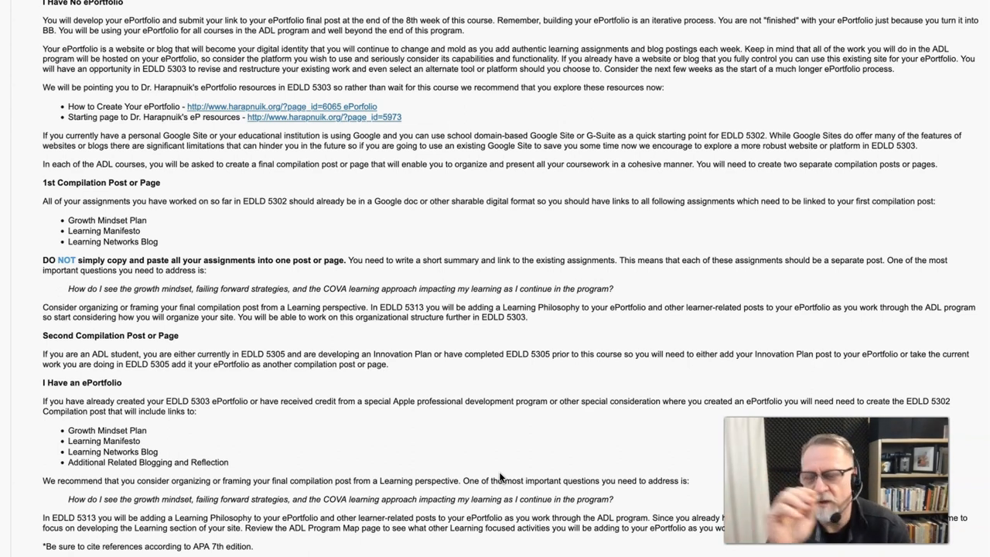
scroll(down, 3)
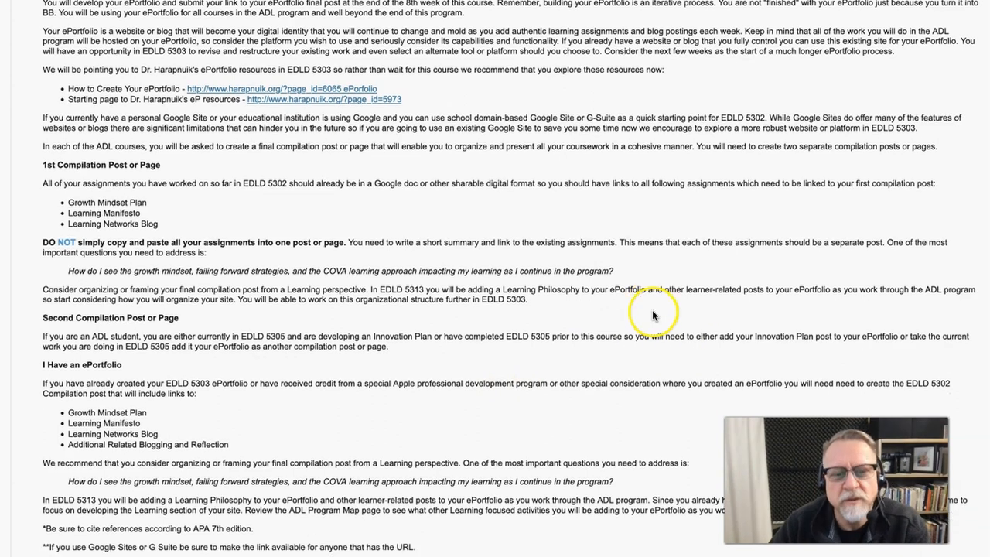
Step: Scroll to the APA 7th edition citation note at the bottom of the instructions
scroll(down, 3)
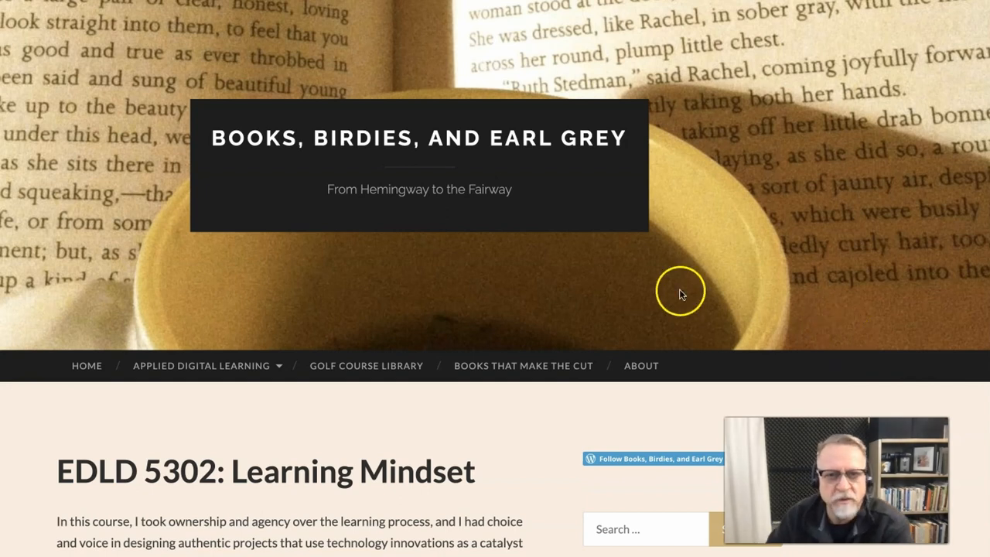
mouse_move(753, 313)
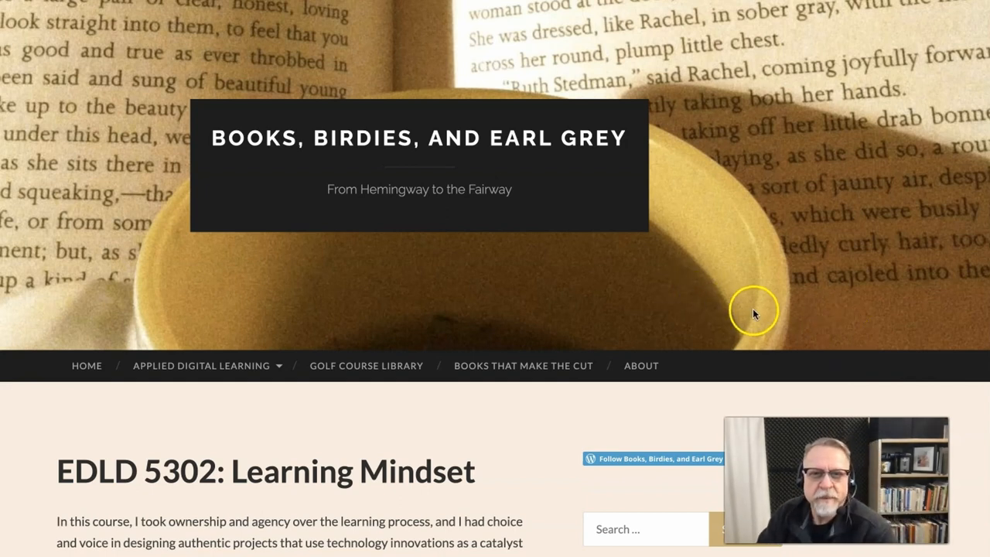
mouse_move(825, 174)
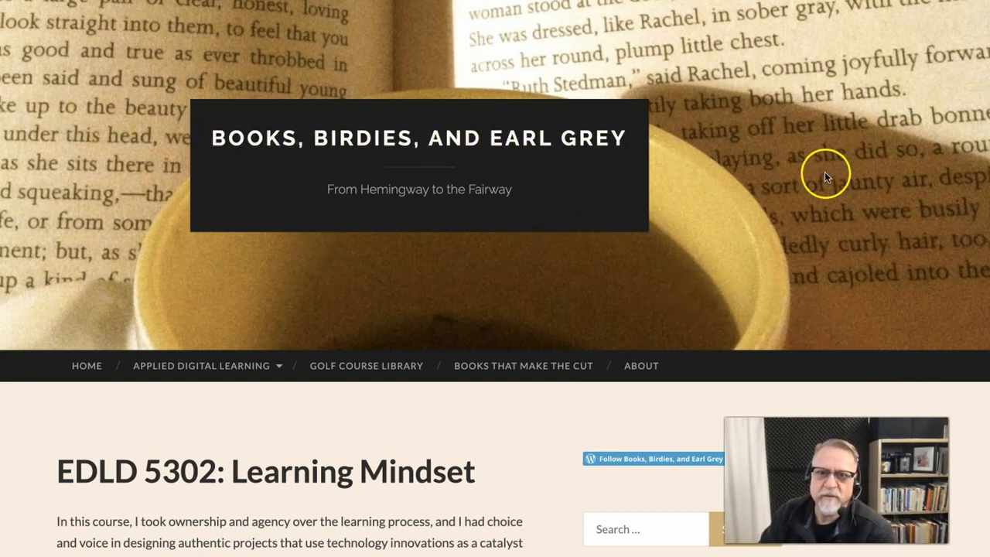
Step: Open the 'A Growth Mindset and Agile Development' post from the EDLD 5302 page and scroll it
scroll(down, 3)
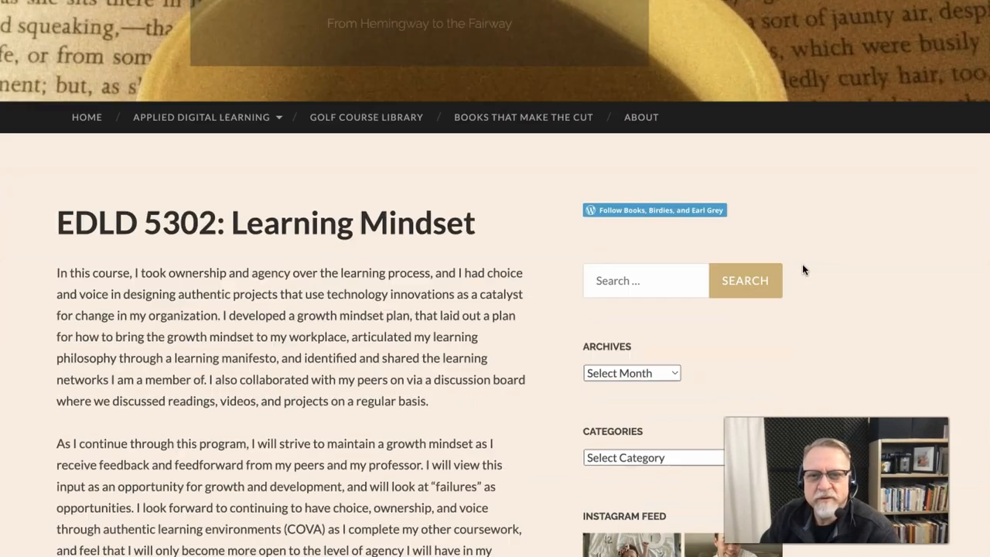
click(201, 116)
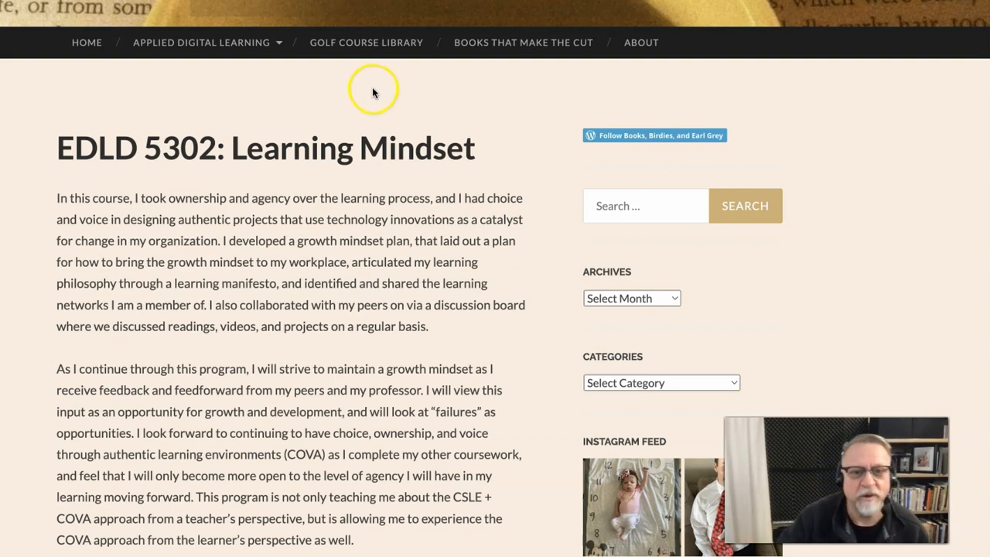
mouse_move(337, 325)
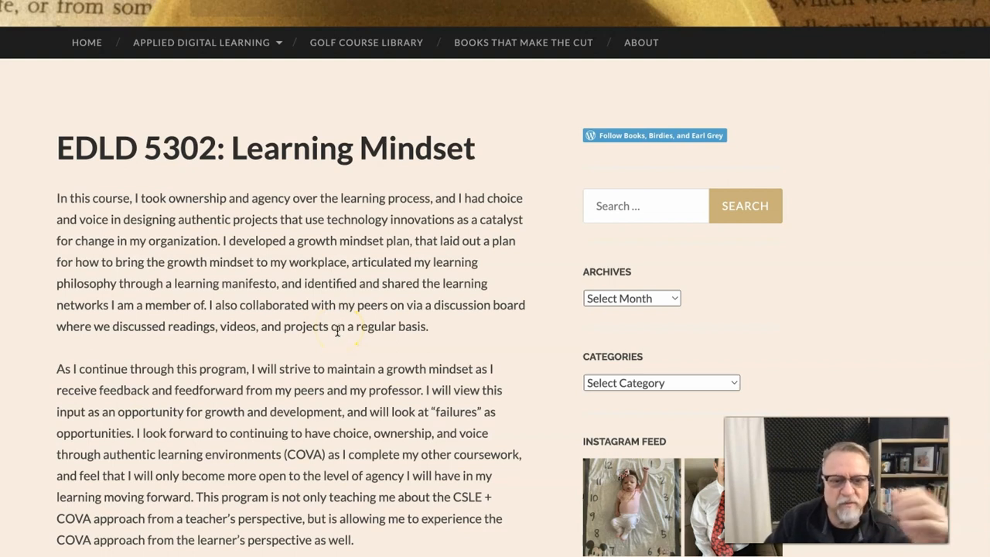
scroll(down, 3)
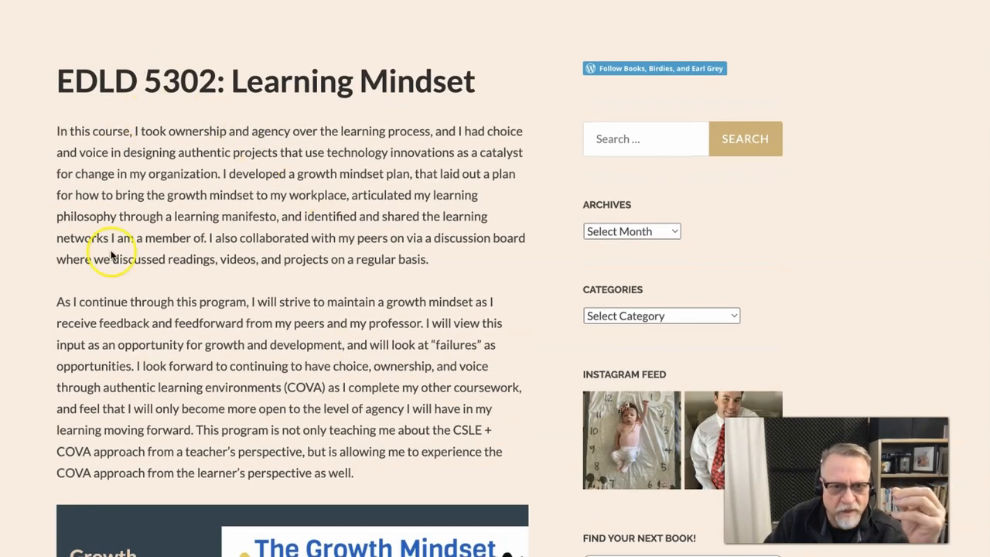
mouse_move(422, 352)
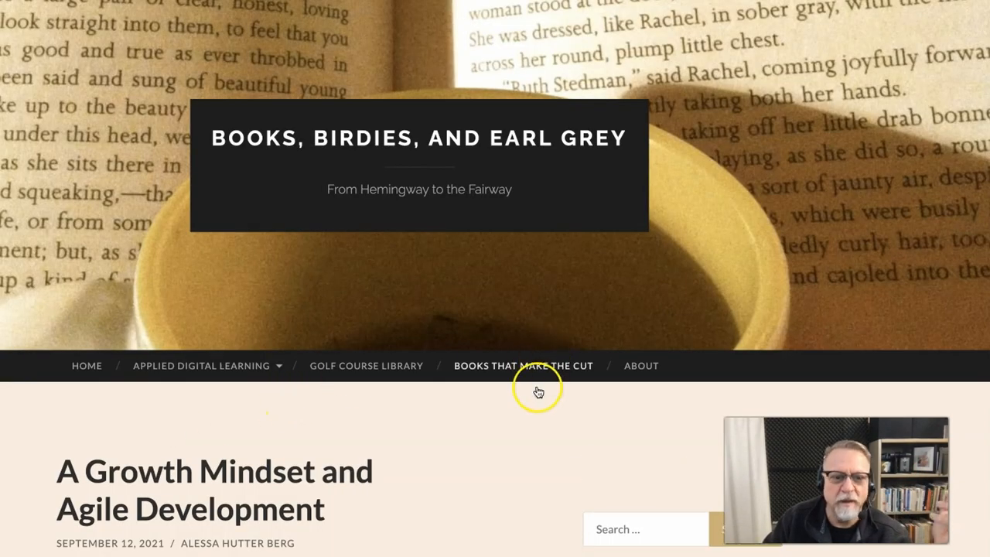
Step: Return to the EDLD 5302 compilation post and scroll down through it
scroll(down, 3)
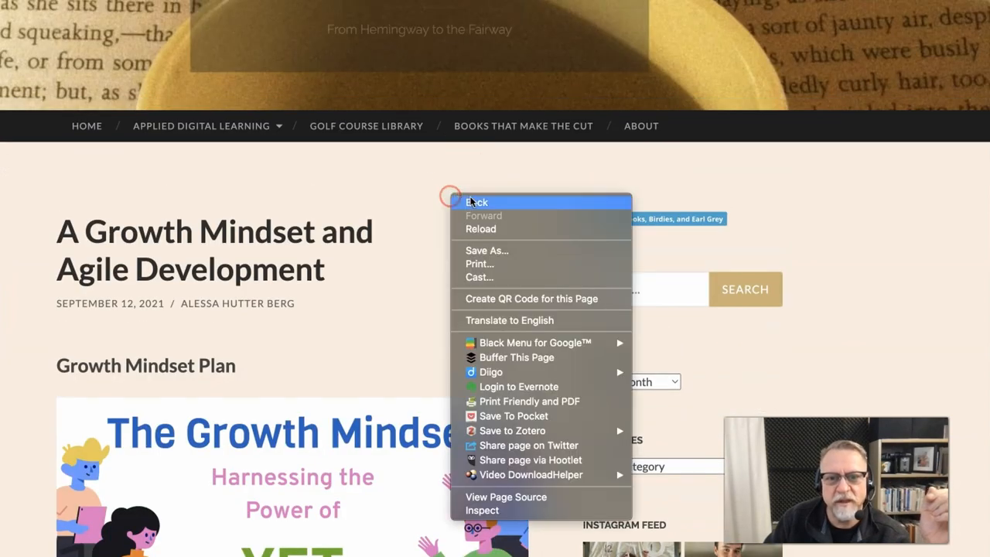
click(471, 202)
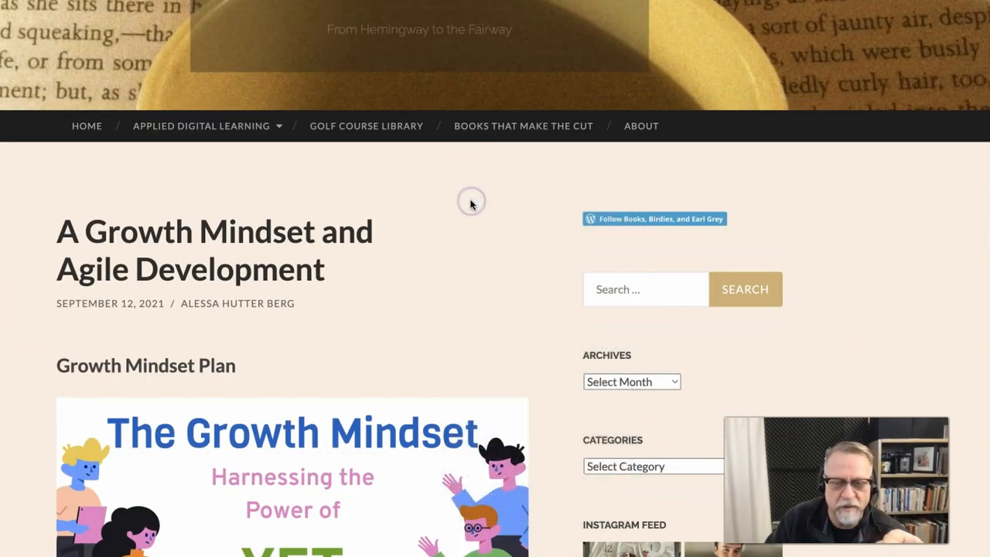
scroll(down, 3)
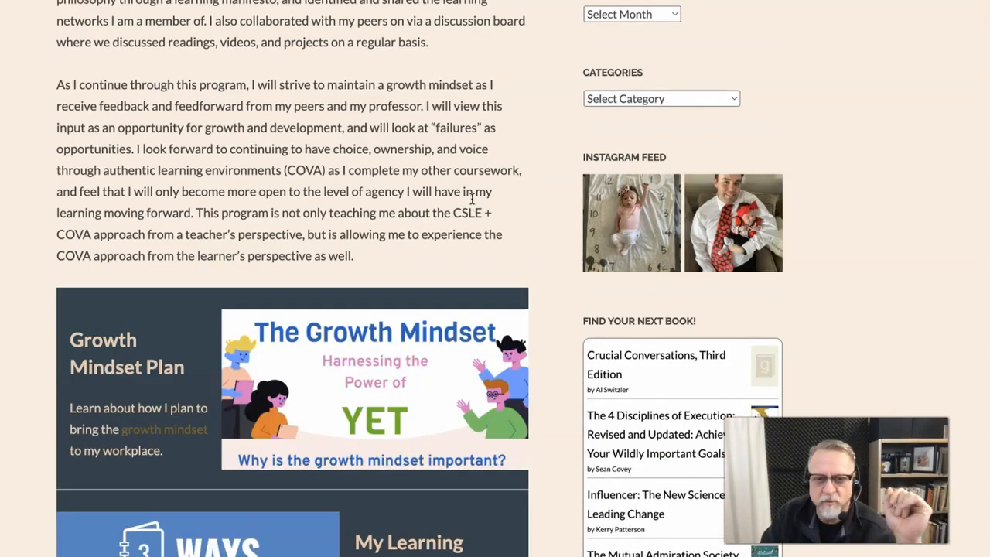
scroll(down, 3)
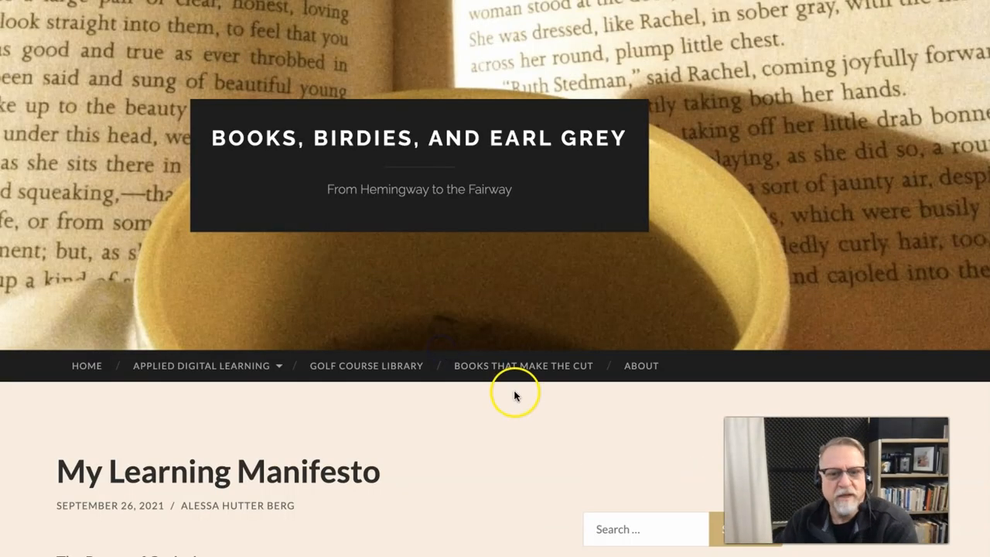
Step: Go back from the Learning Manifesto post and review the page's four project tiles
right_click(429, 116)
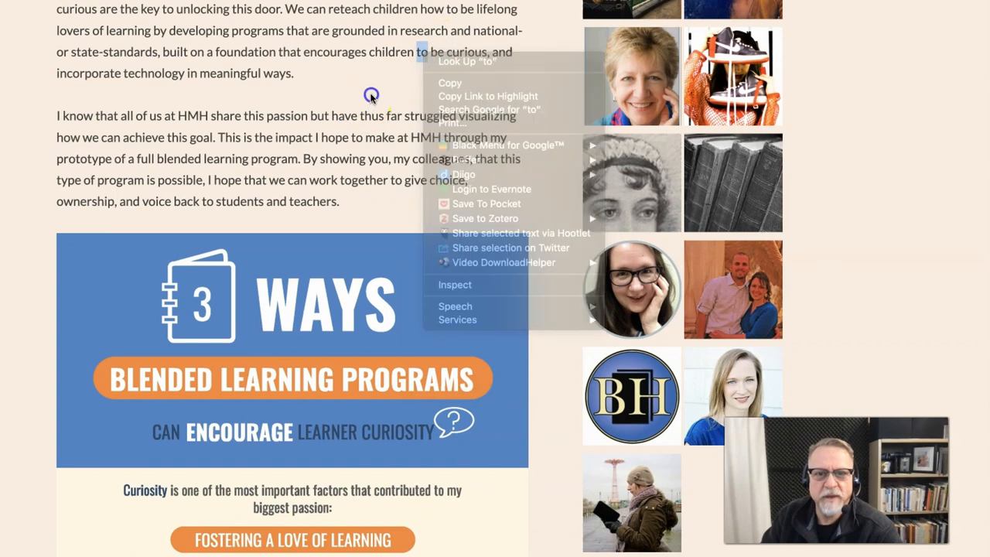
scroll(down, 3)
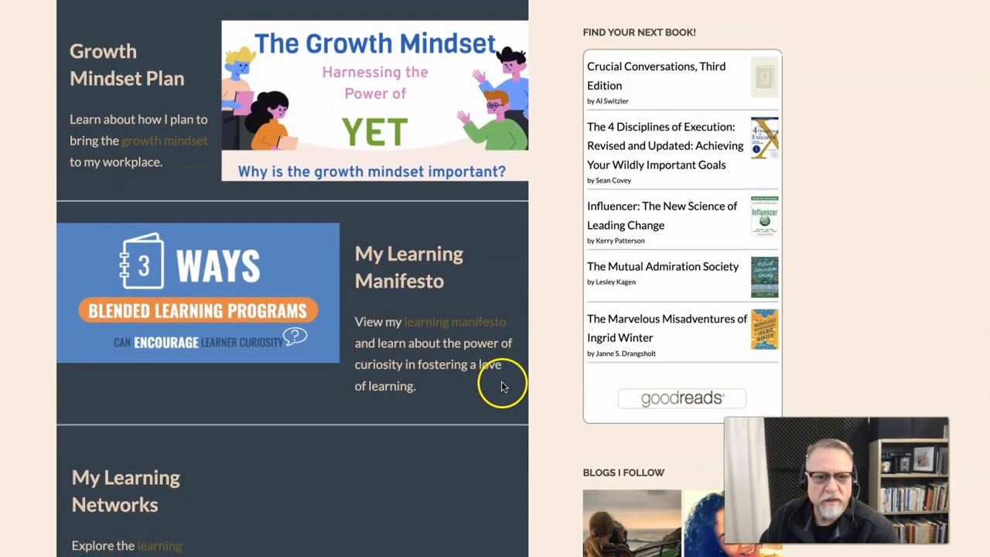
scroll(down, 3)
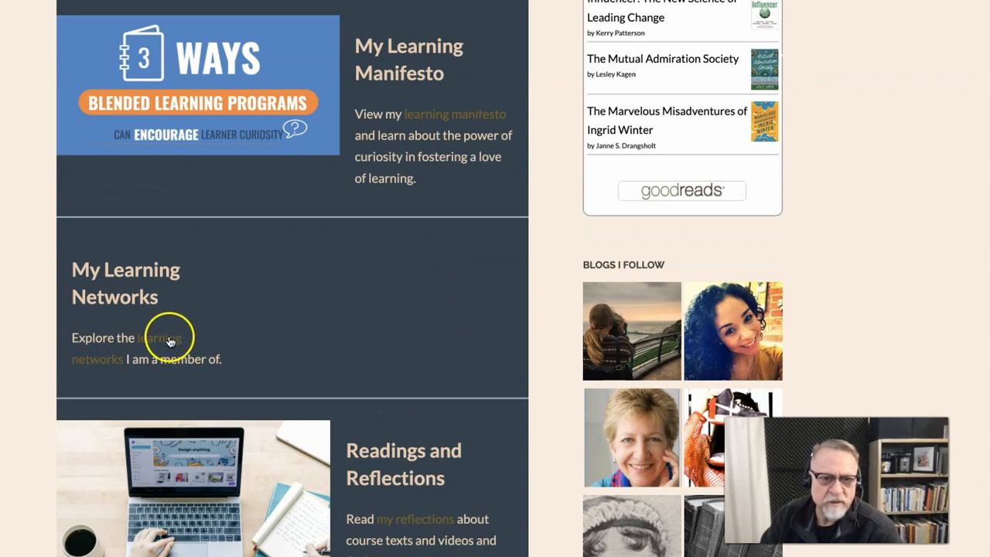
scroll(down, 3)
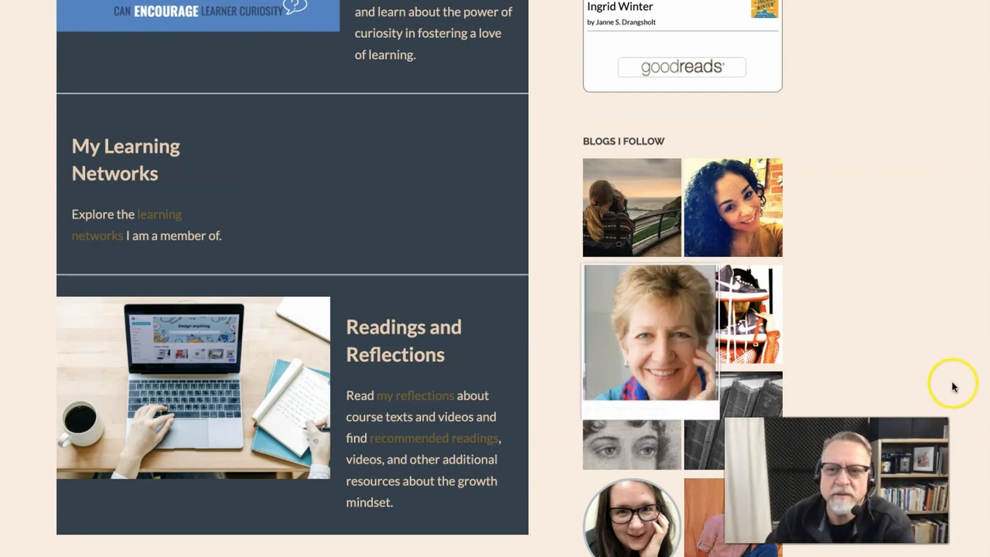
scroll(down, 3)
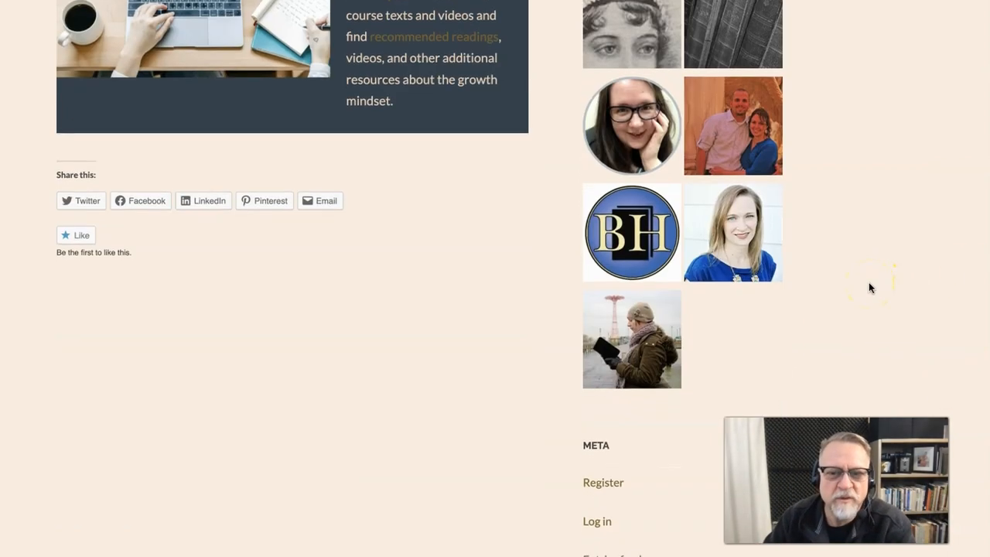
scroll(down, 3)
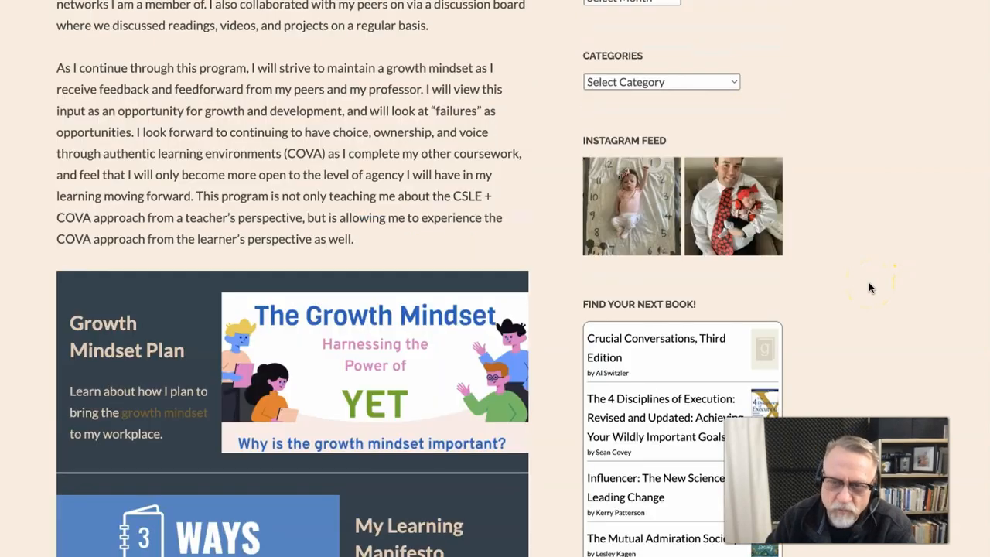